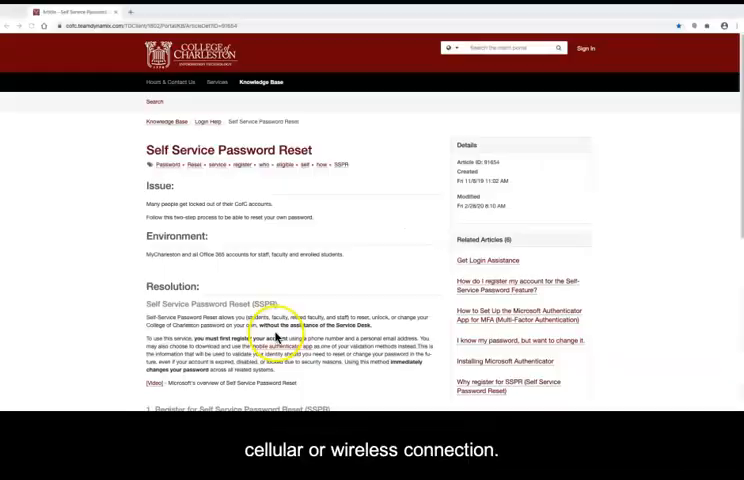
# - Read further down the Self Service Password Reset article
pyautogui.scroll(-3)
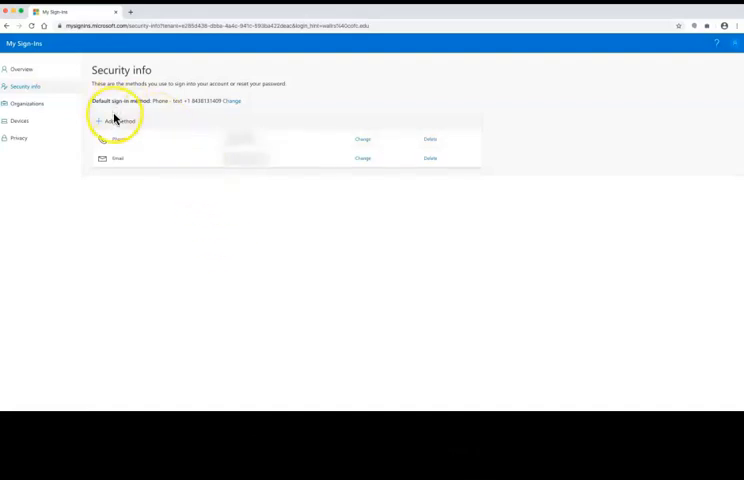
# - Add Authenticator app as a new sign-in method from Security info
pyautogui.click(114, 120)
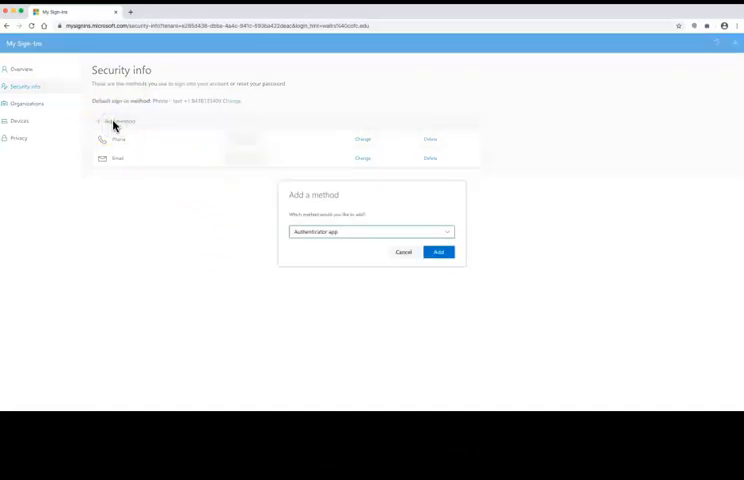
pyautogui.click(436, 252)
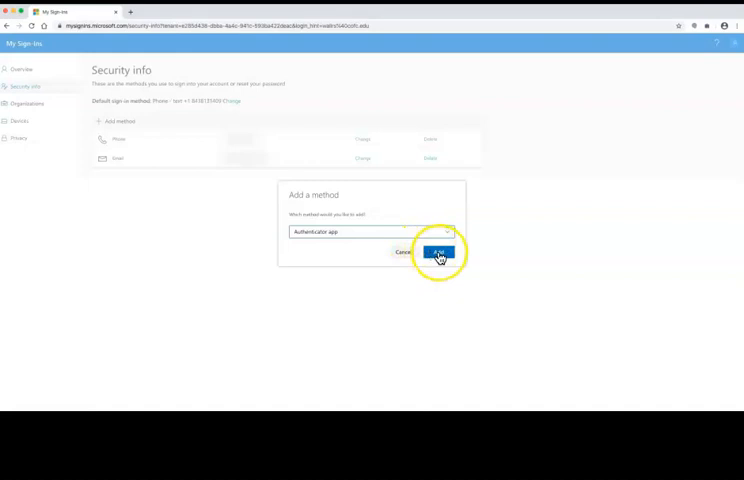
pyautogui.click(424, 252)
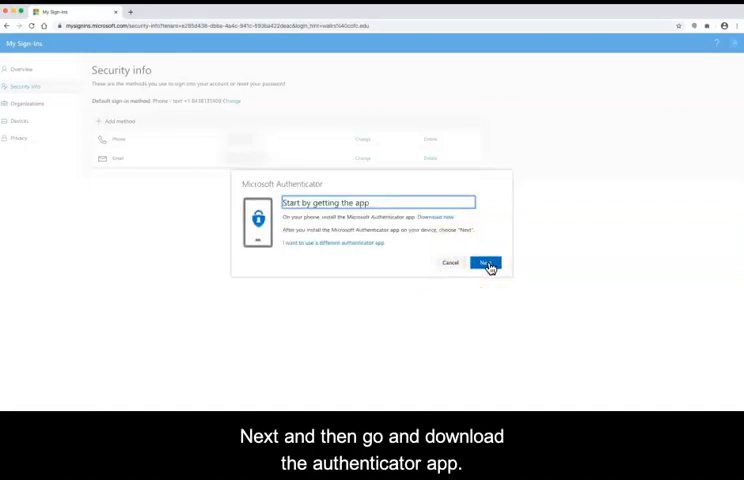
# - Advance through the download-the-app and Set up your account screens to the QR code step
pyautogui.click(486, 262)
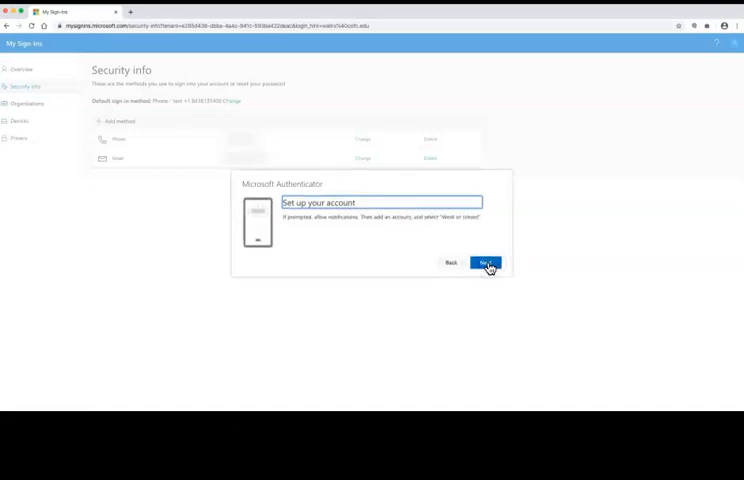
pyautogui.click(486, 262)
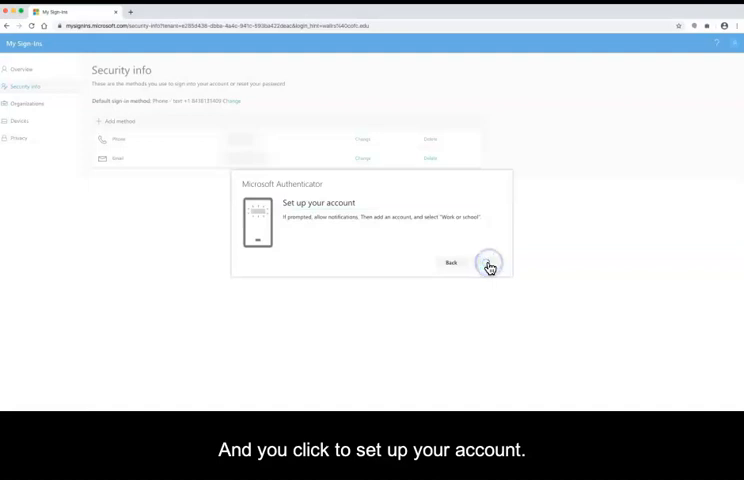
pyautogui.click(488, 264)
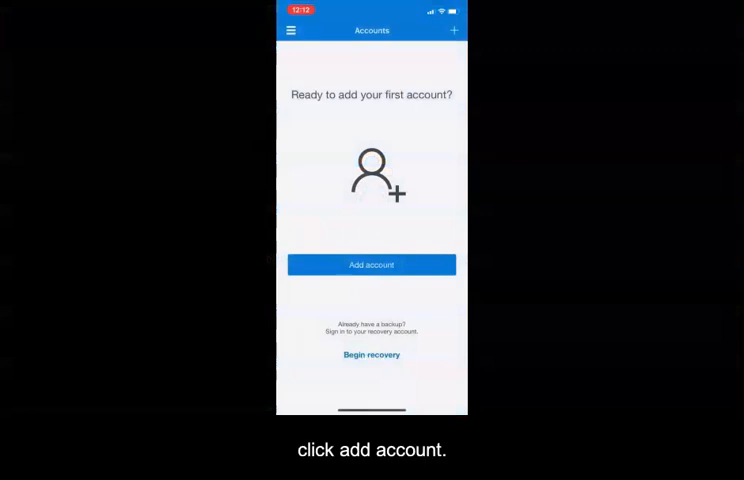
# - Start adding a first account in the Authenticator app on the phone
pyautogui.click(372, 264)
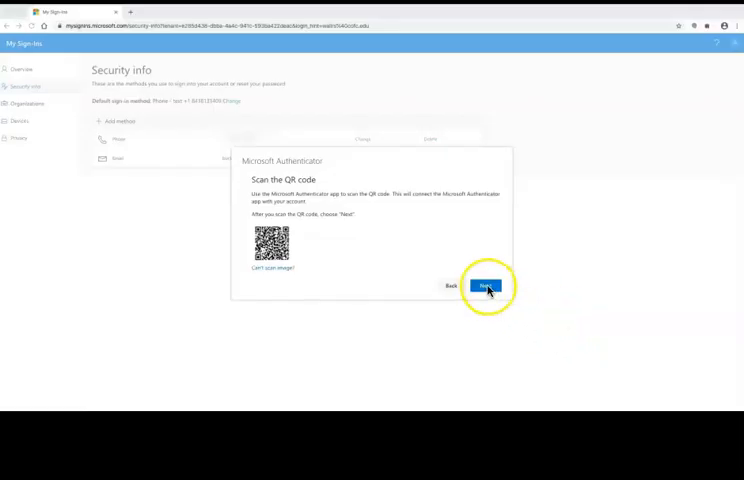
# - Confirm the QR code was scanned and continue to the test notification step
pyautogui.click(488, 286)
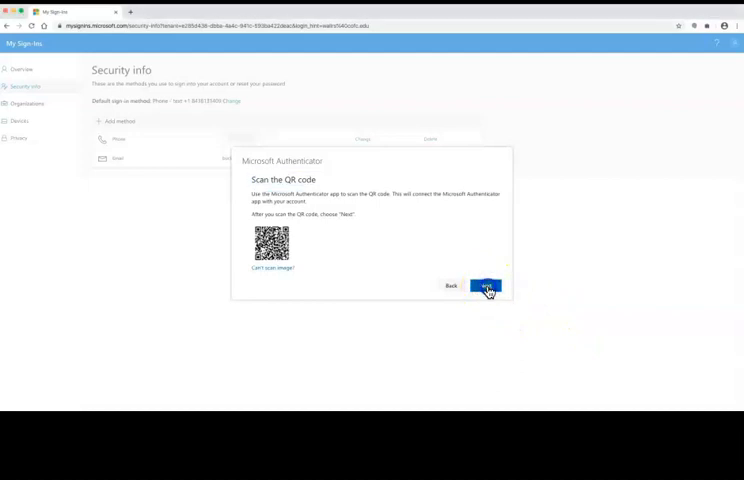
pyautogui.click(484, 286)
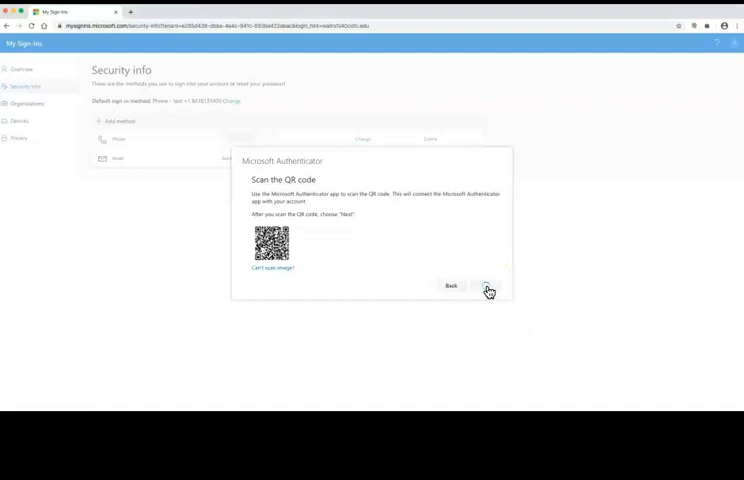
pyautogui.click(484, 286)
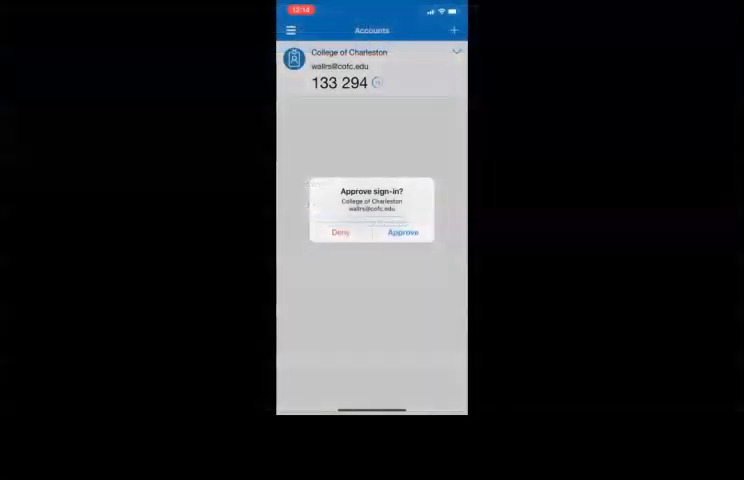
# - Approve the test sign-in on the phone and finish adding Microsoft Authenticator
pyautogui.click(404, 232)
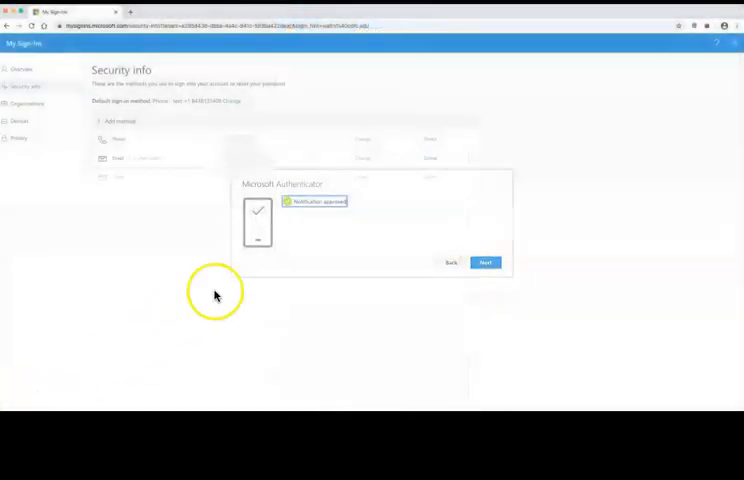
pyautogui.click(484, 262)
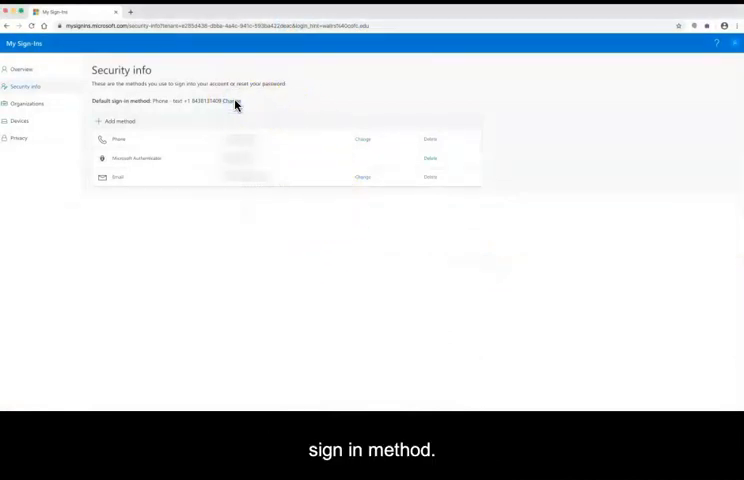
# - Set Microsoft Authenticator - notification as the default sign-in method and confirm
pyautogui.click(236, 100)
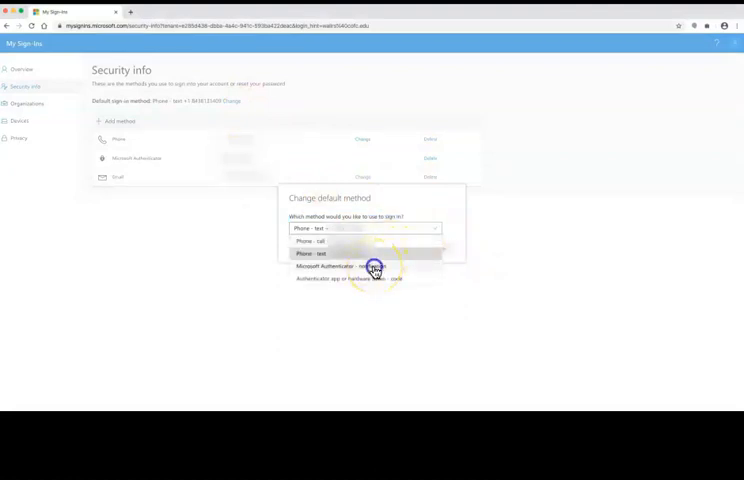
pyautogui.click(376, 266)
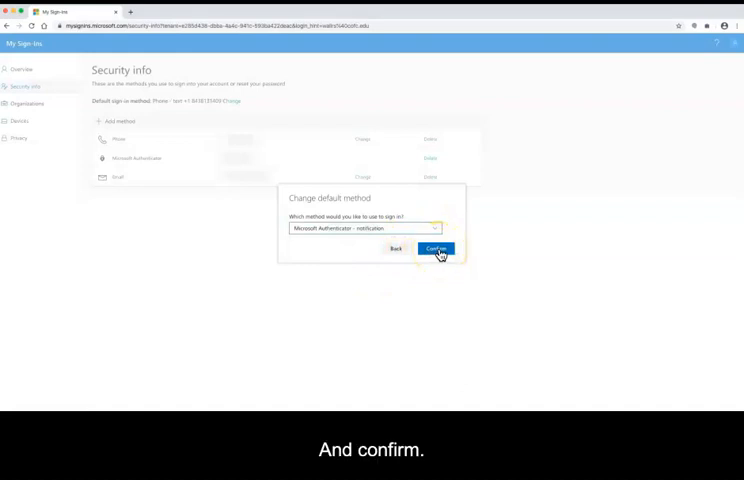
pyautogui.click(436, 248)
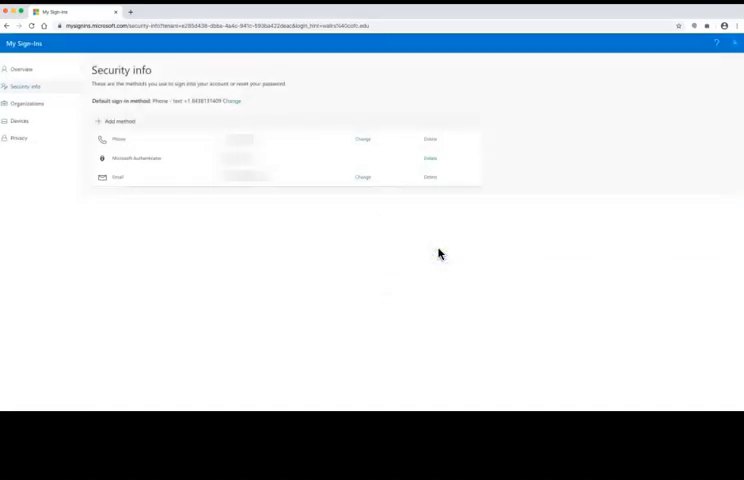